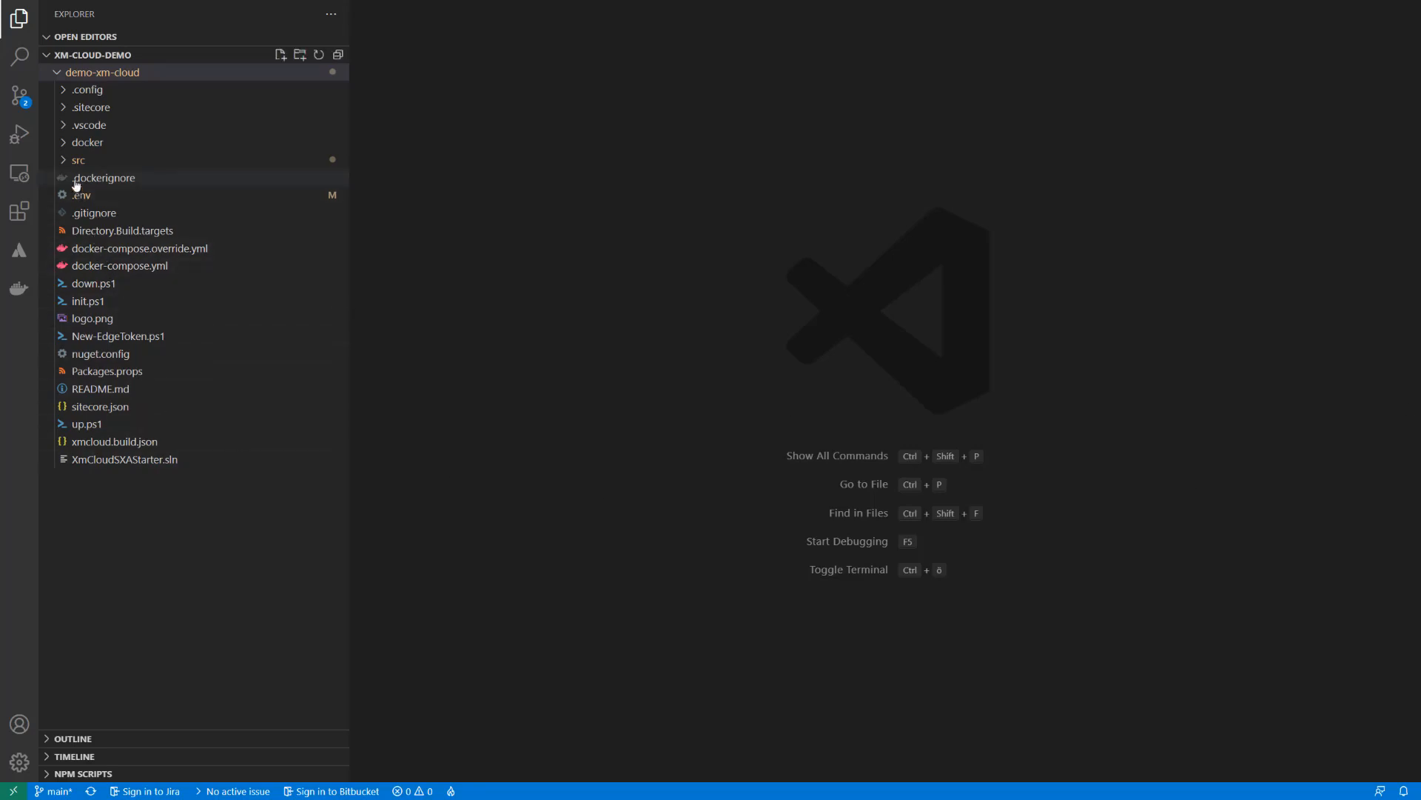
Expand src/sxastarter in Explorer and open the .env.local file.
{"action": "left_click", "coordinate": [79, 160]}
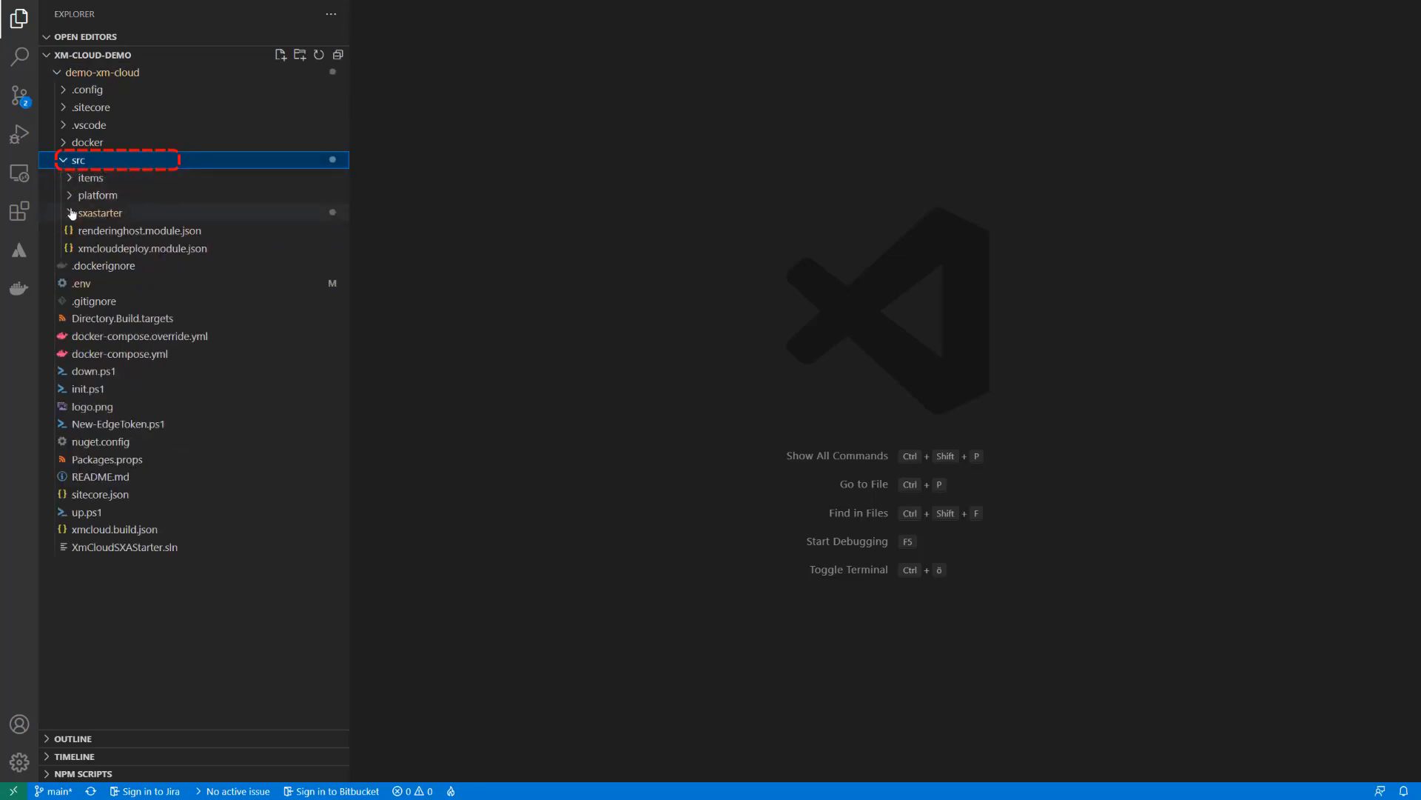
{"action": "left_click", "coordinate": [101, 212]}
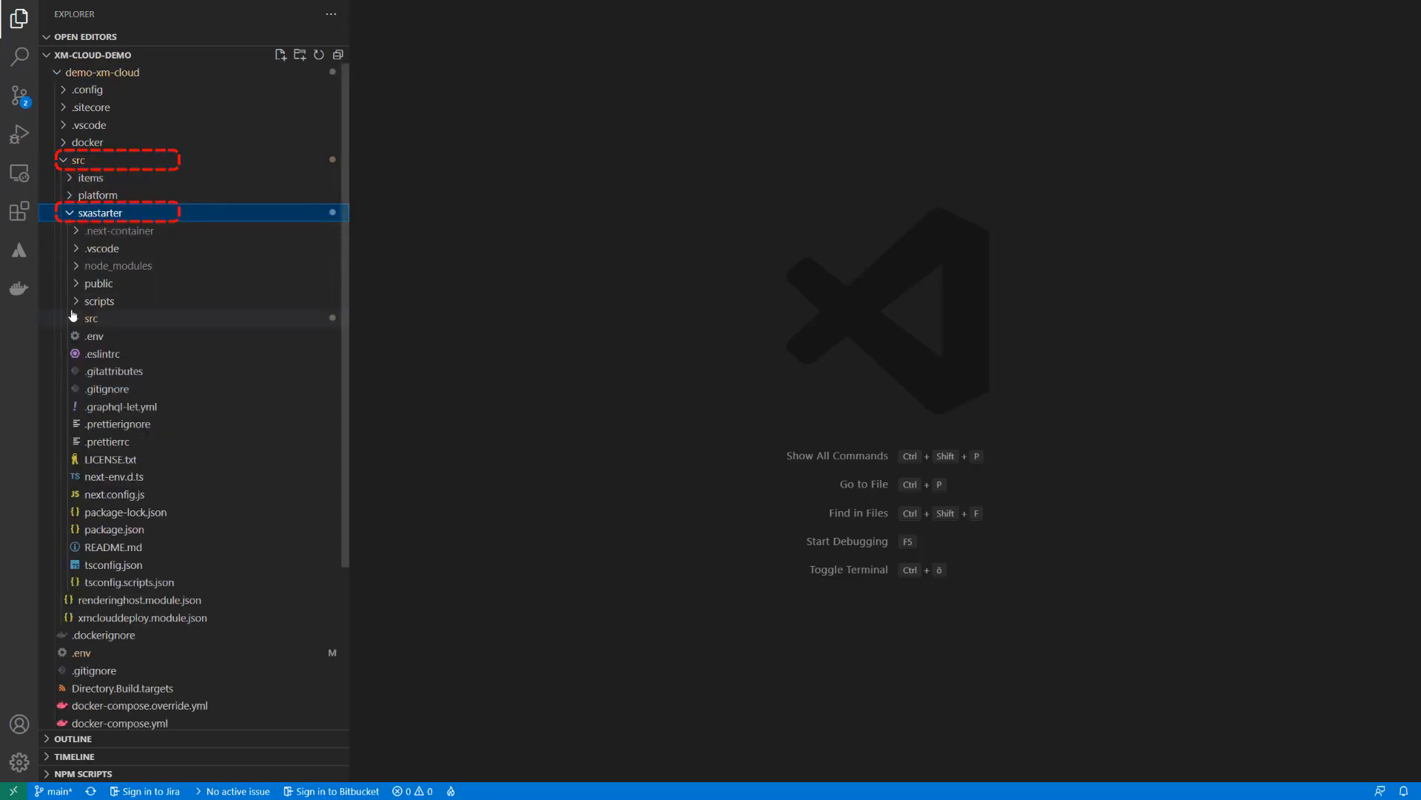
{"action": "left_click", "coordinate": [93, 336]}
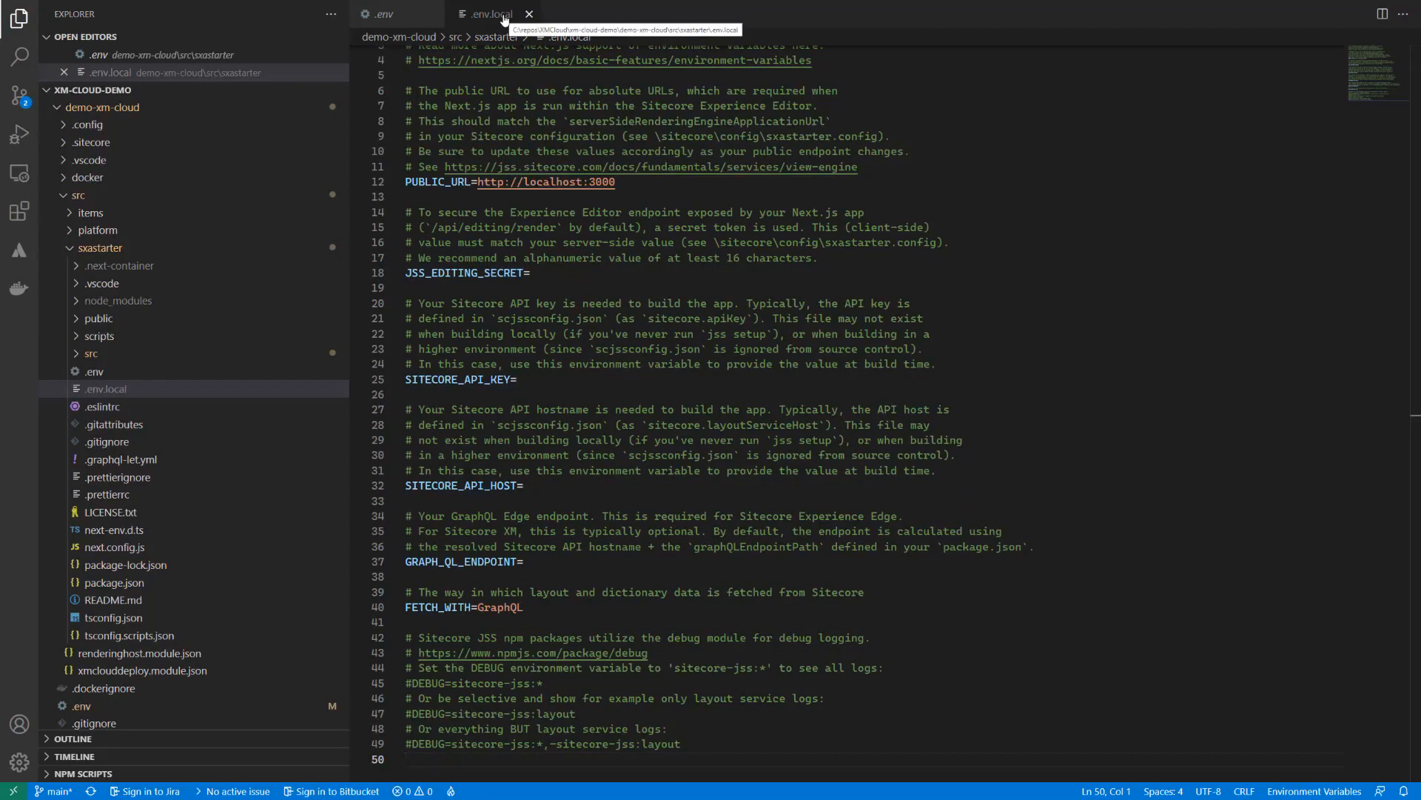
Change the language mode via the command palette, then paste the SITECORE_API_KEY value.
{"action": "key", "text": "ctrl+shift+p"}
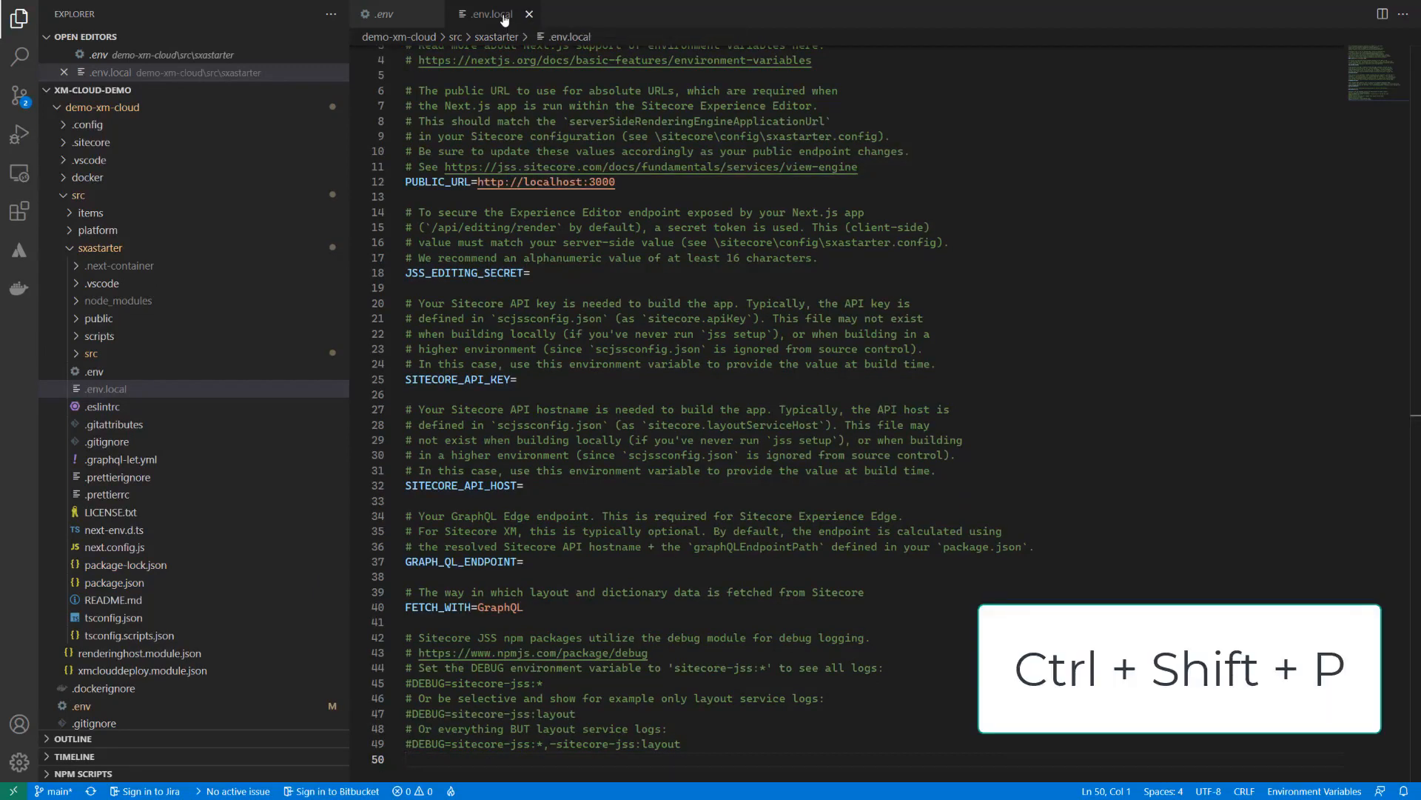
{"action": "key", "text": "Ctrl+Shift+P"}
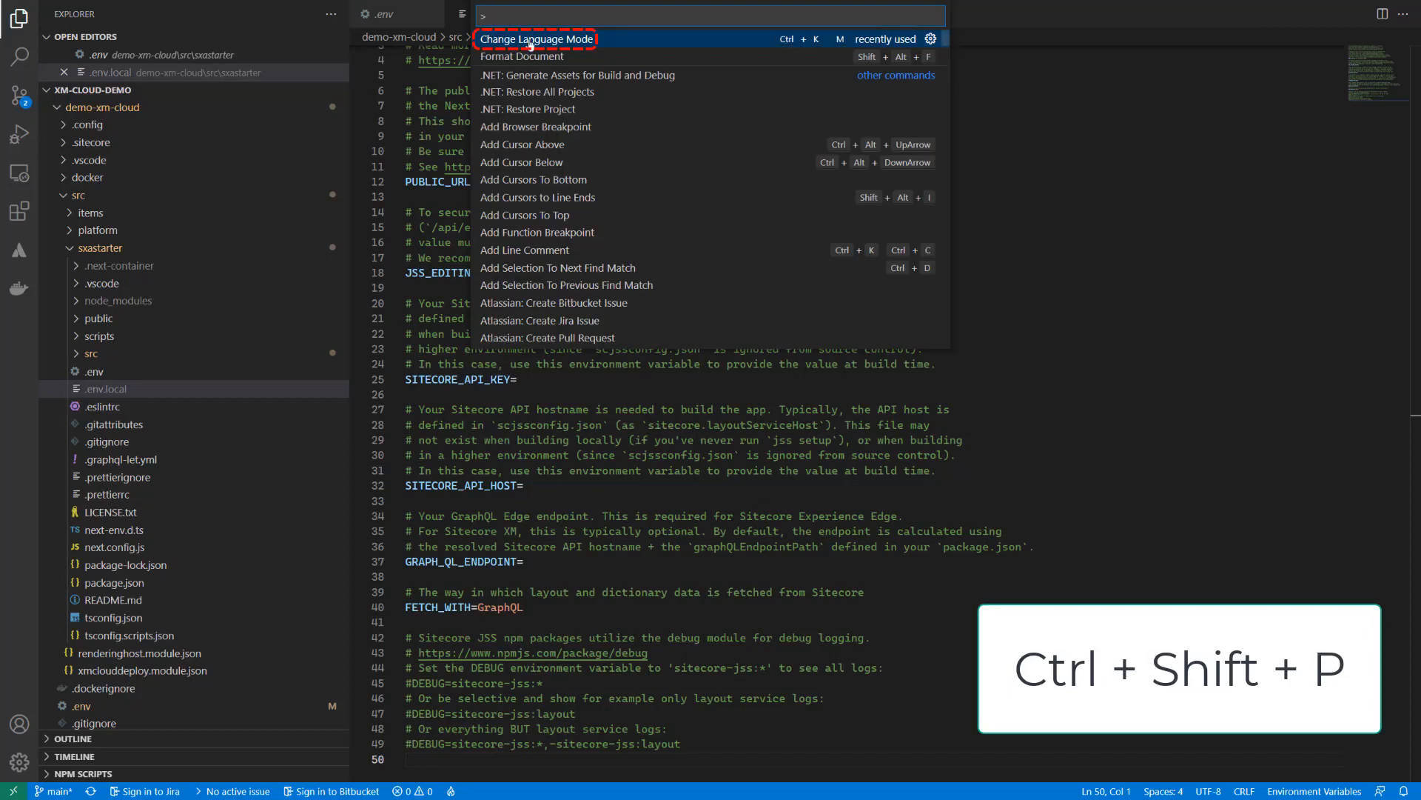
{"action": "left_click", "coordinate": [536, 39]}
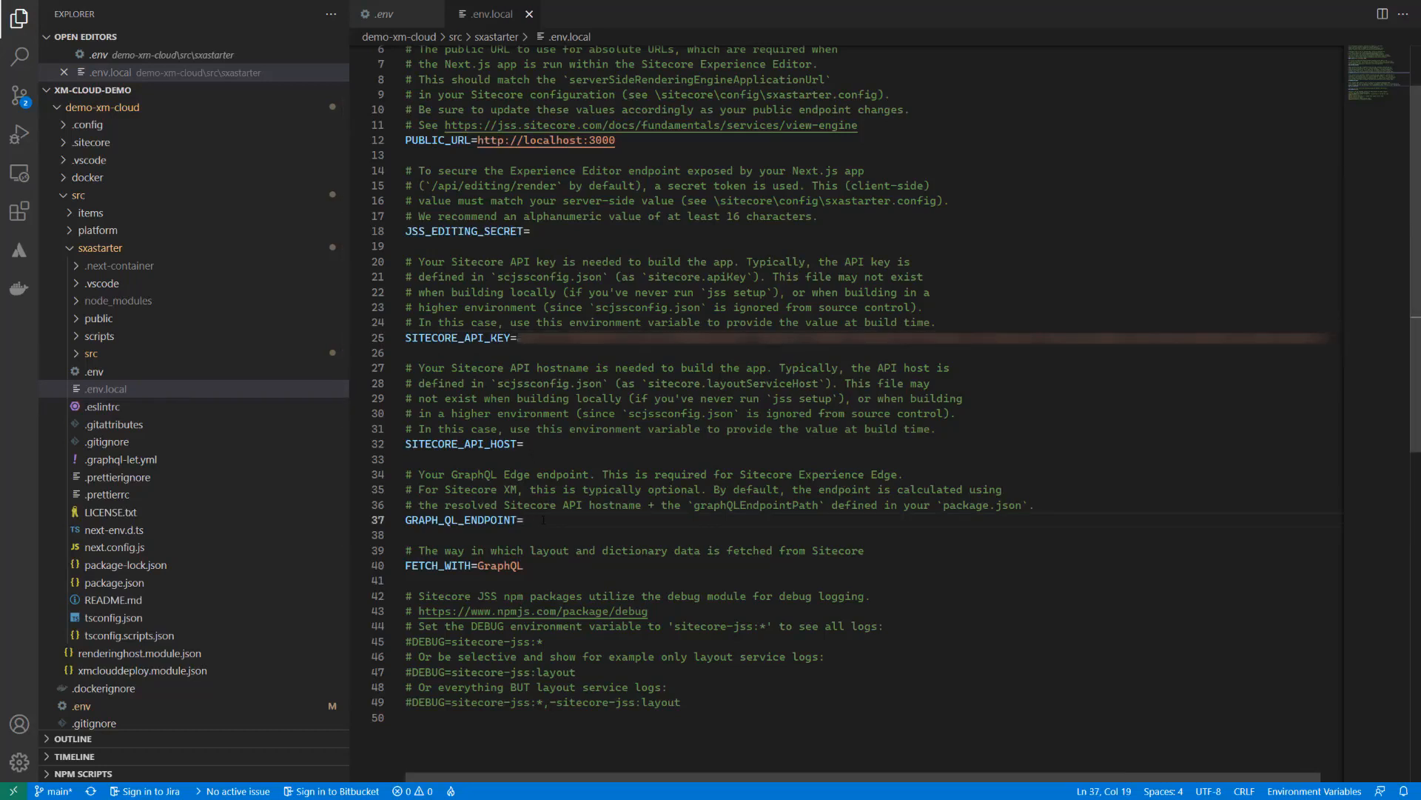
{"action": "type", "text": "https://edge.sitecorecloud.io/api/graphql/v1"}
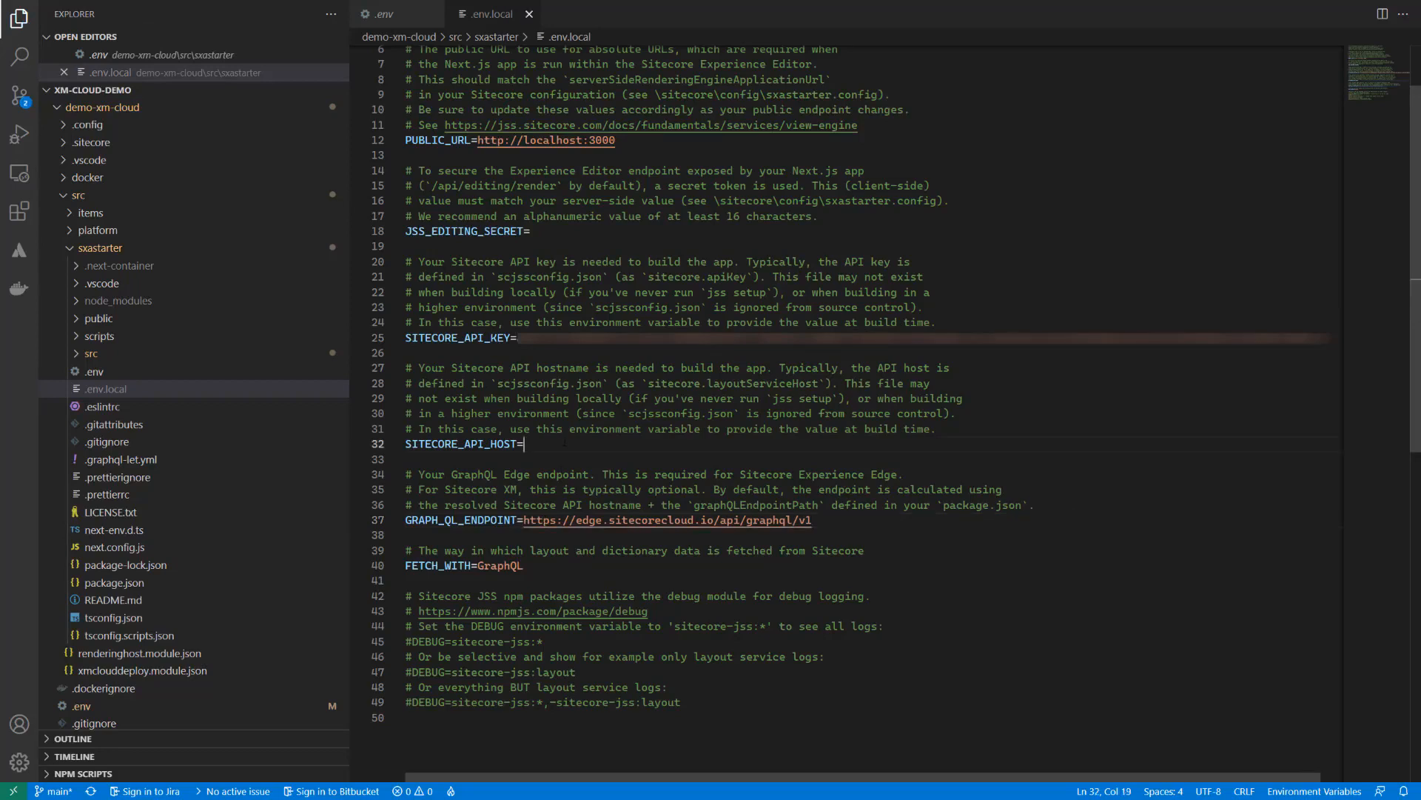
{"action": "type", "text": "JSS_APP_NAME="}
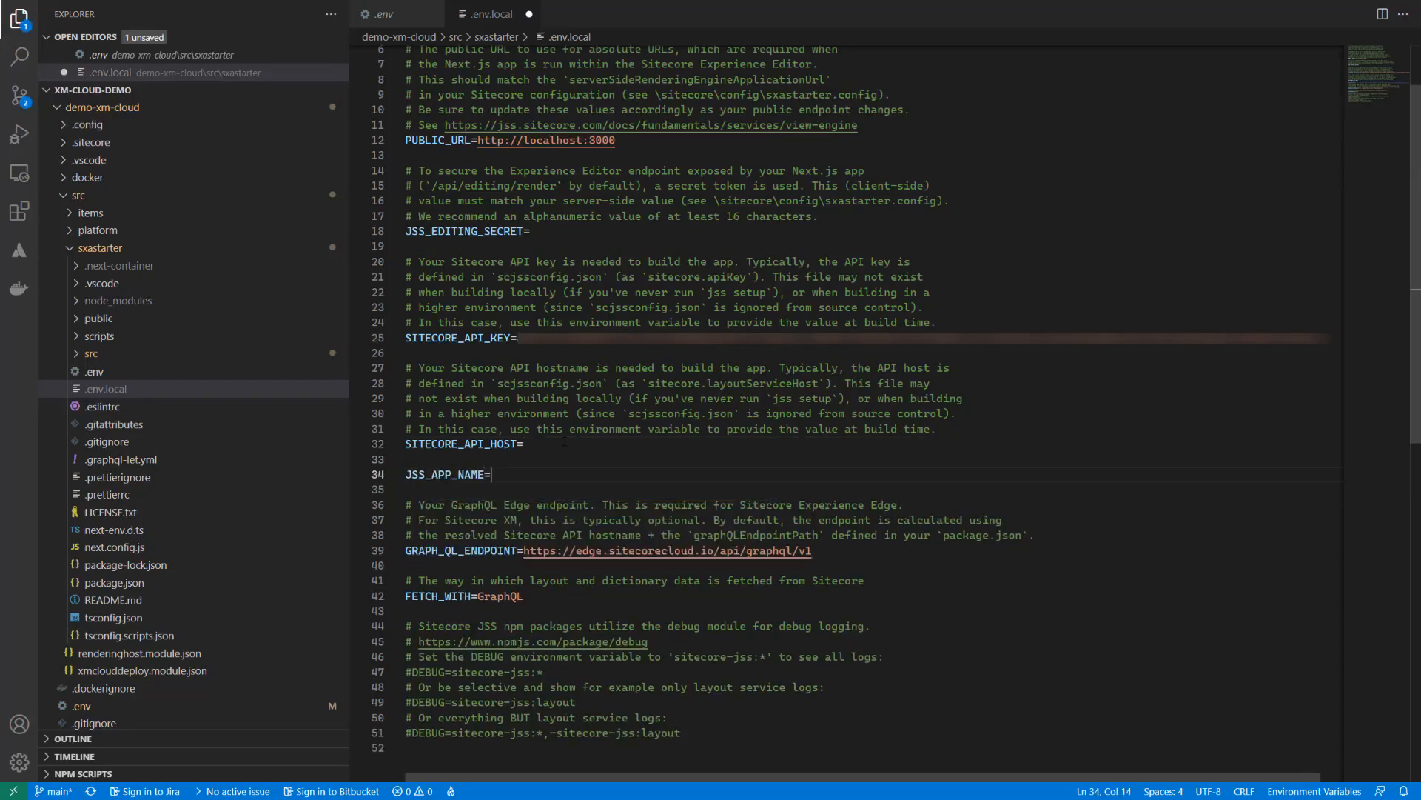
{"action": "type", "text": "\"XM Cloud De\""}
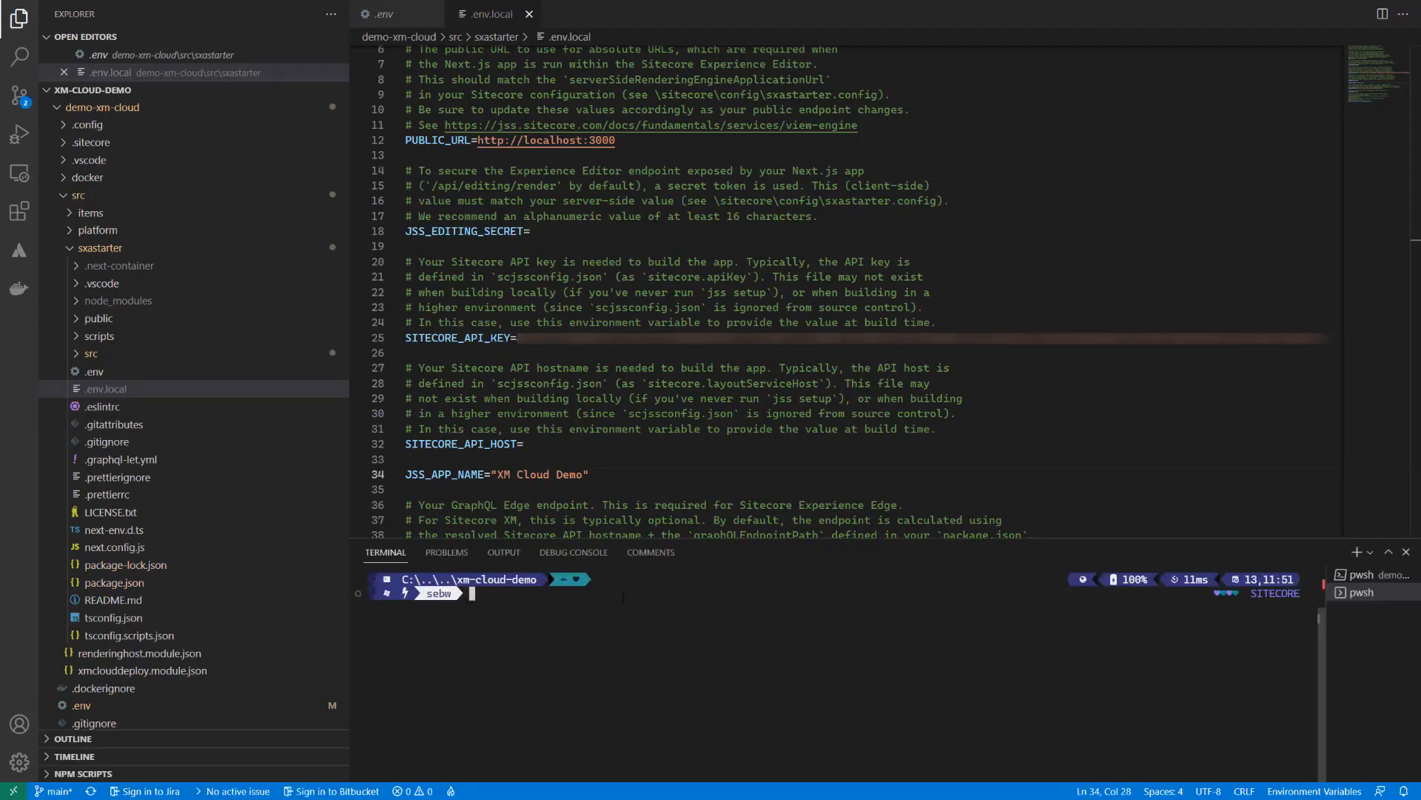
In the terminal cd into demo-xm-cloud\src\sxastarter and run npm install.
{"action": "type", "text": "cd .\\demo-xm-cloud\\src\\sxastarter\\"}
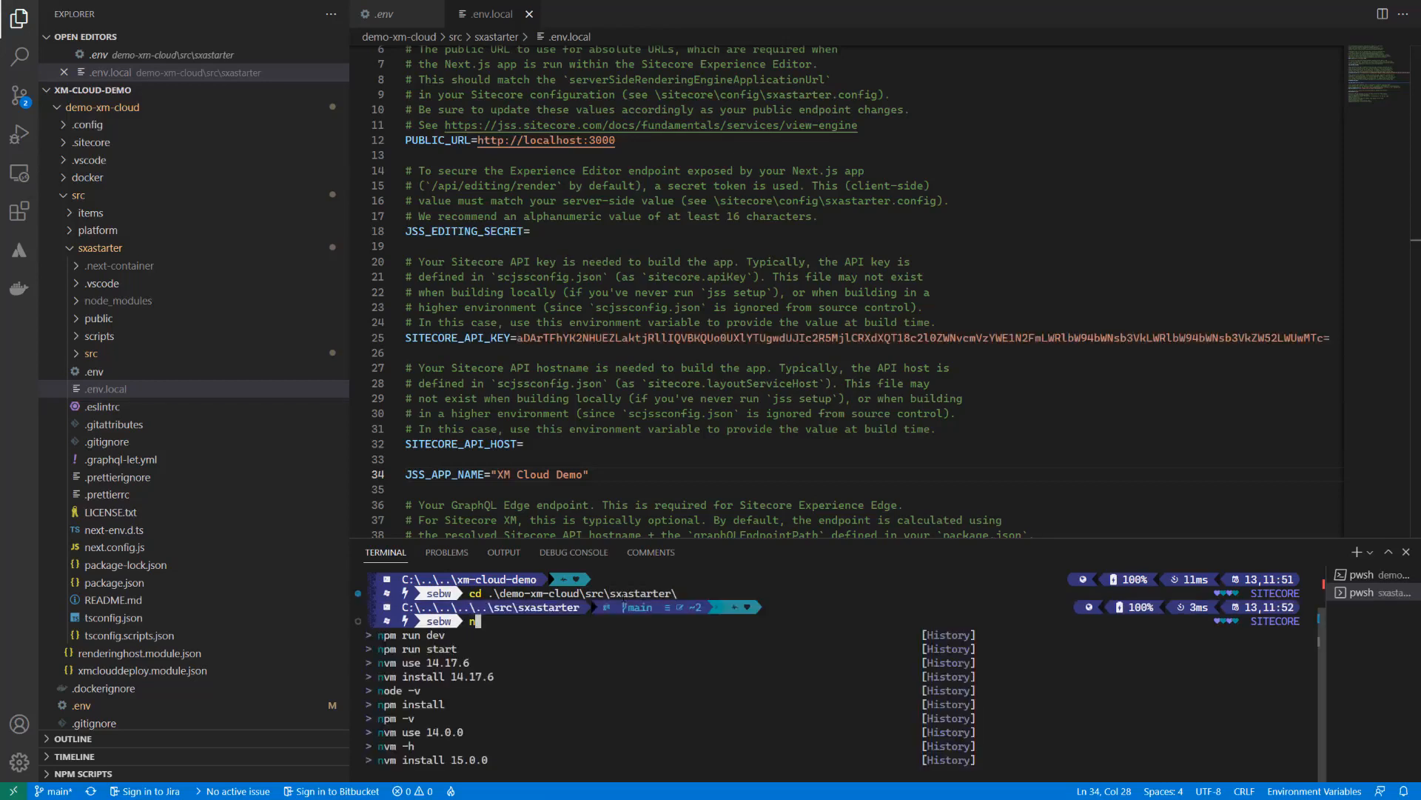
{"action": "type", "text": "npm install"}
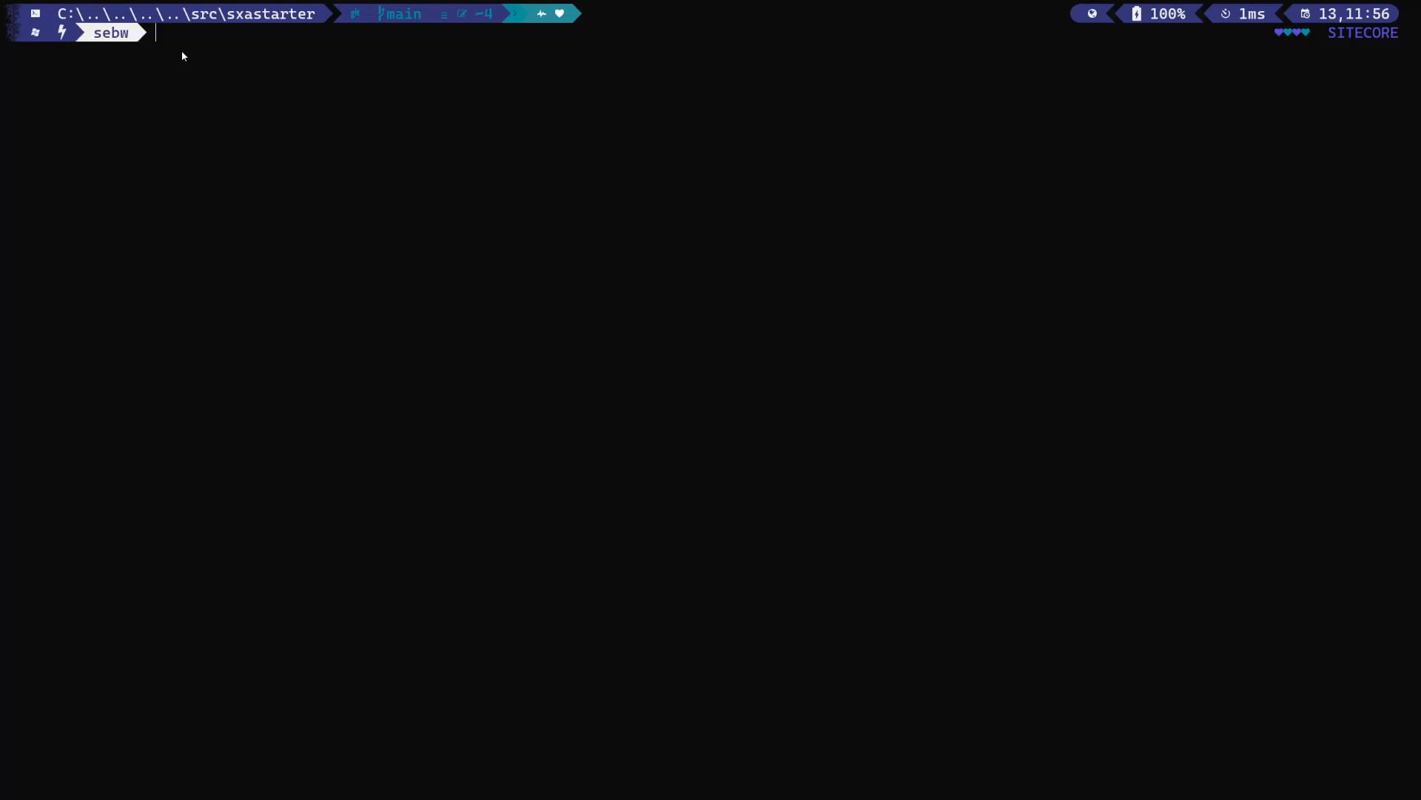
Run npm run start:connect and wait for the dev server at localhost:3000.
{"action": "type", "text": "npm run"}
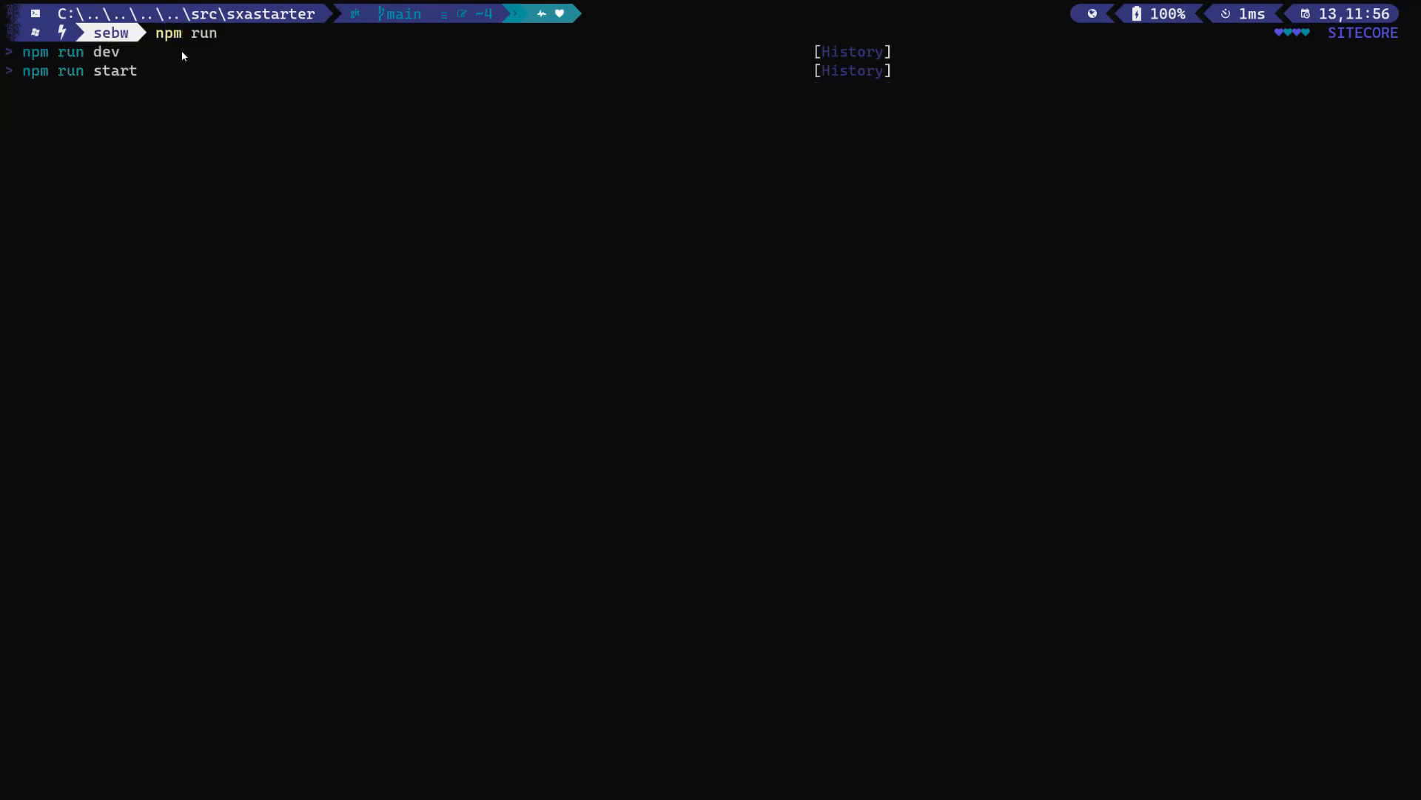
{"action": "type", "text": "start:connect"}
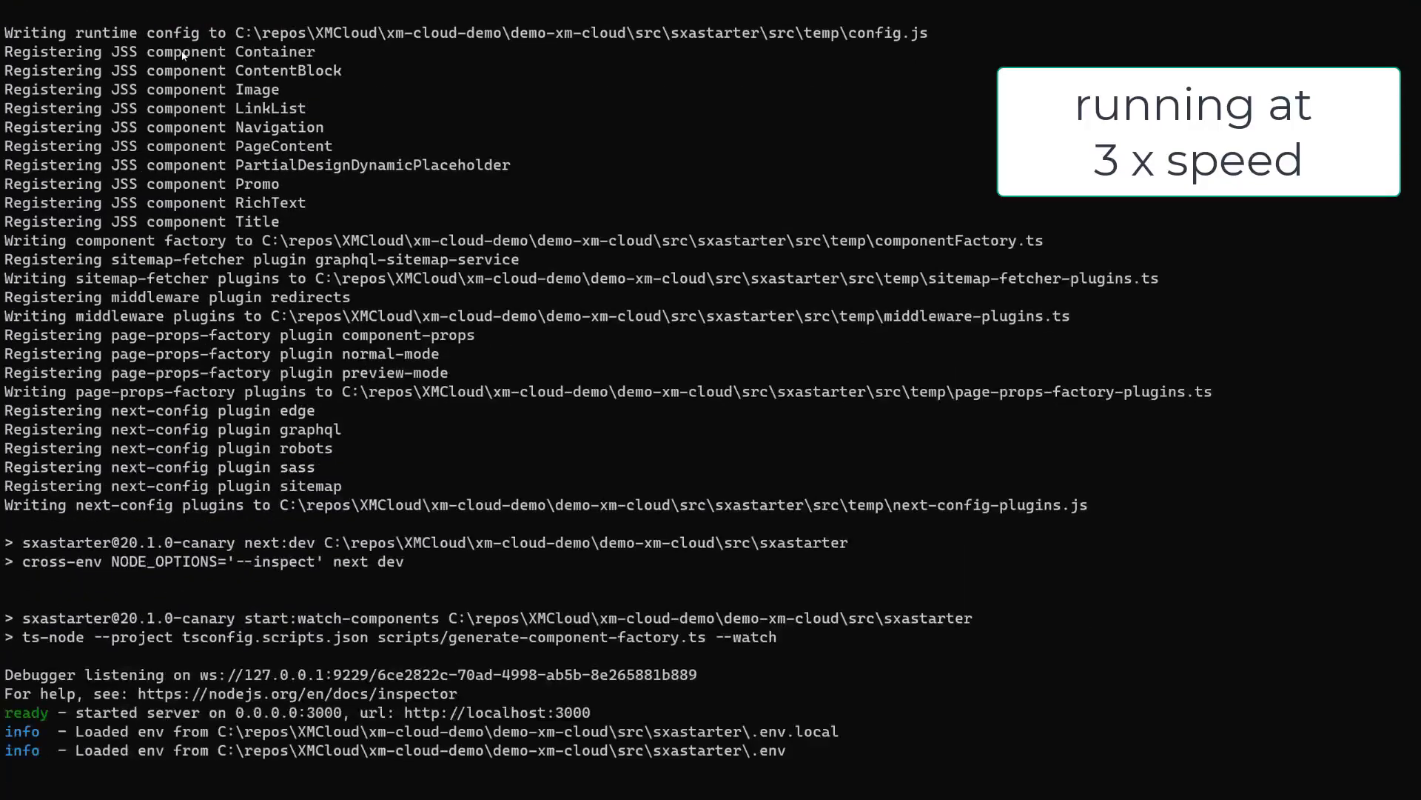
{"action": "scroll", "scroll_direction": "down", "scroll_amount": 3}
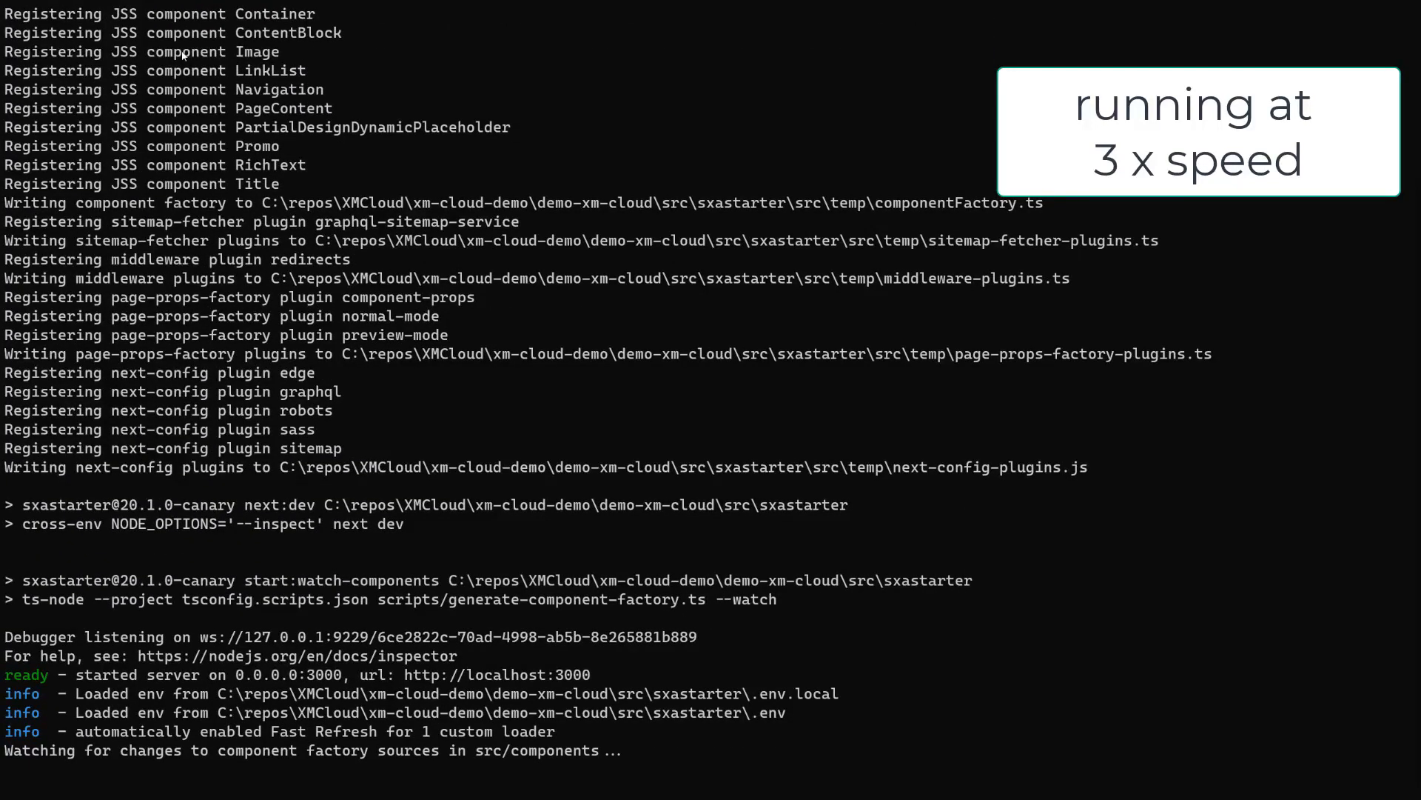
{"action": "scroll", "scroll_direction": "down", "scroll_amount": 3}
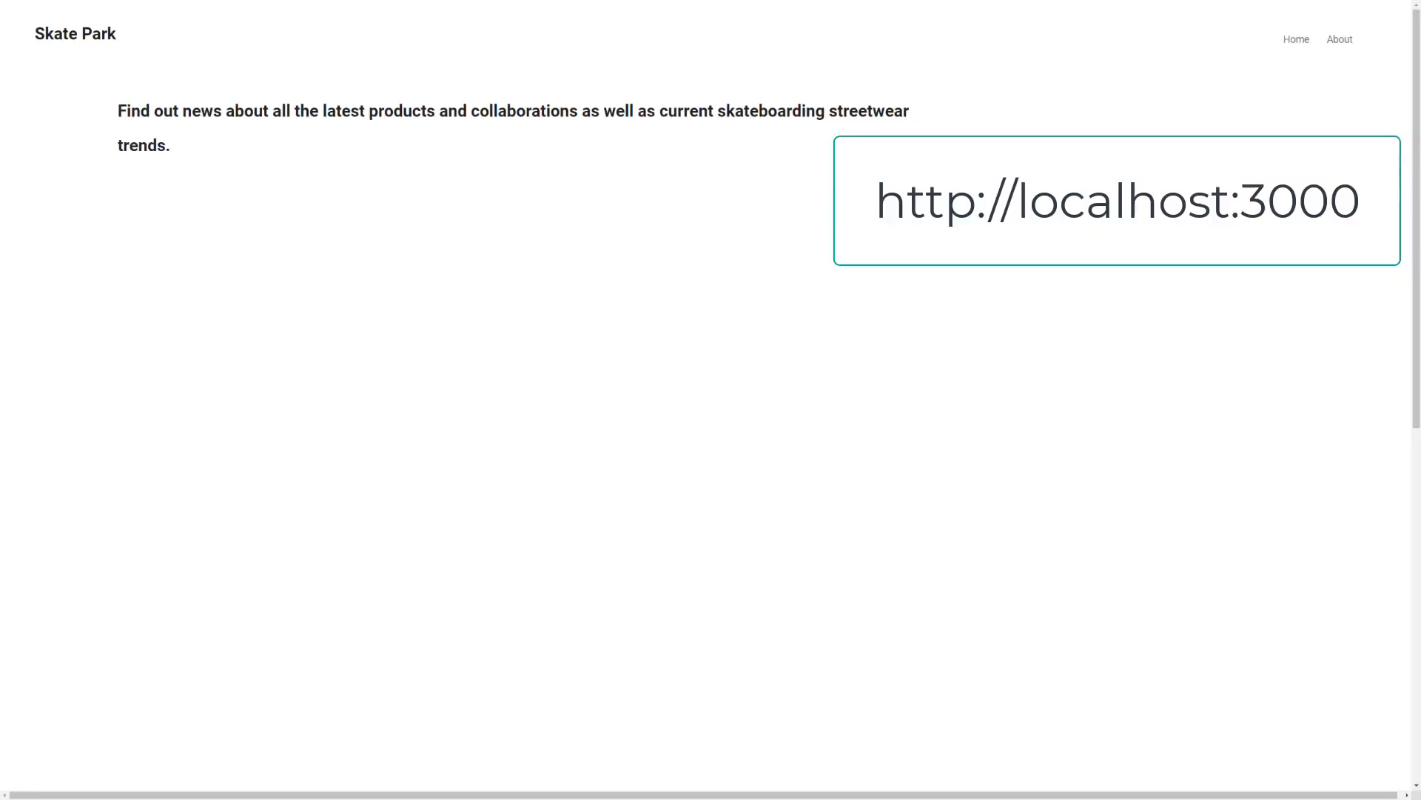
Scroll the localhost:3000 Skate Park page down to the In the news of XM Cloud section.
{"action": "scroll", "scroll_direction": "down", "scroll_amount": 3}
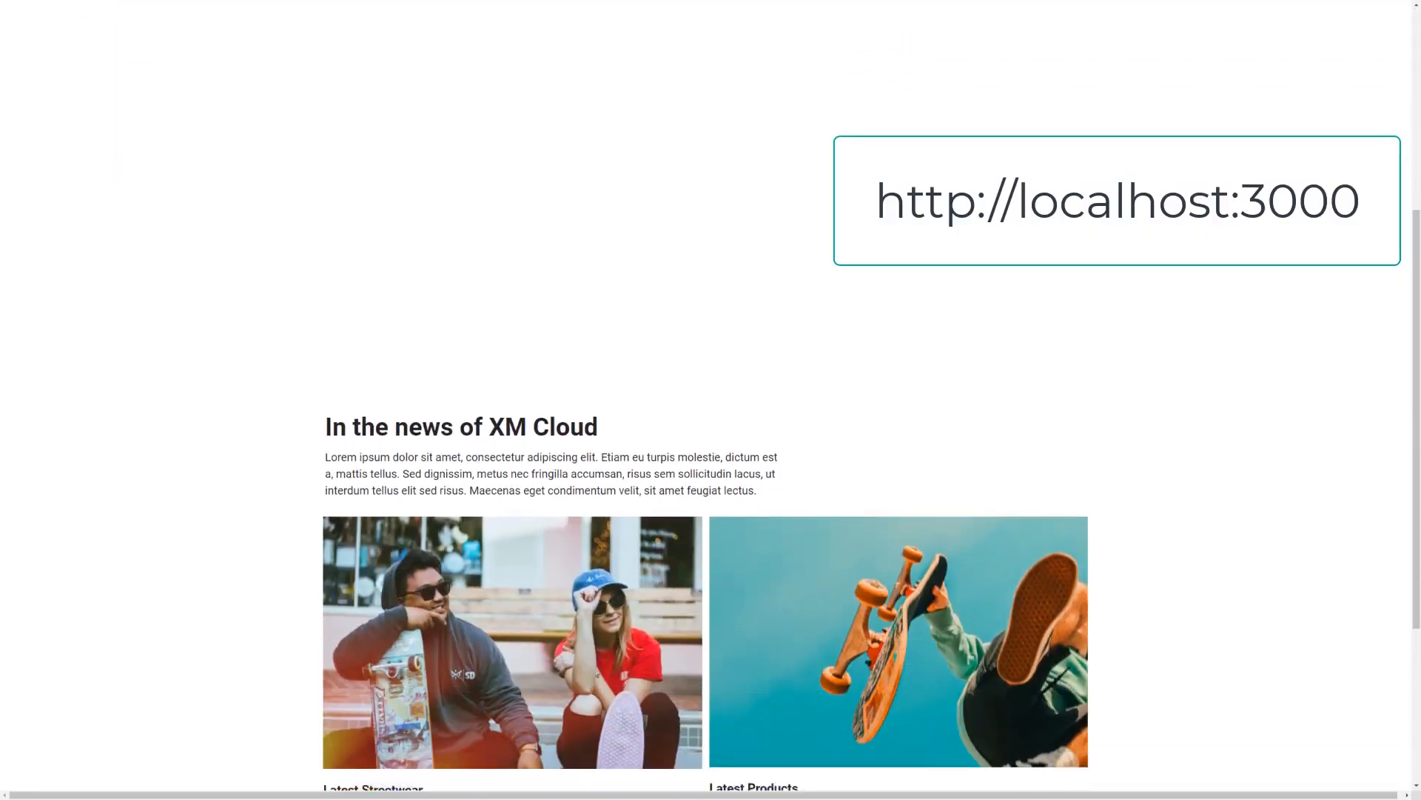
{"action": "scroll", "scroll_direction": "down", "scroll_amount": 3}
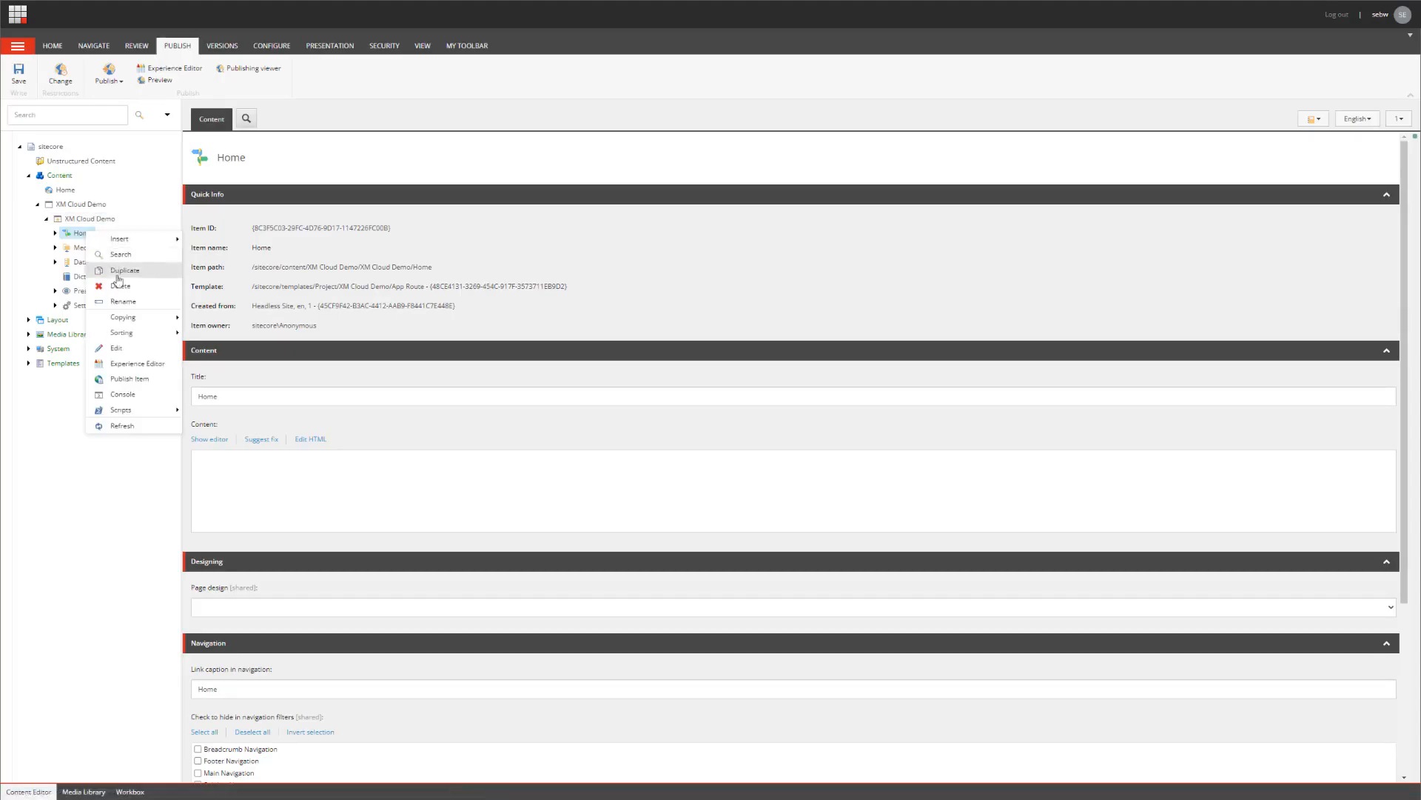
Edit the Home heading to Latest Composable Products in Experience Editor and save.
{"action": "left_click", "coordinate": [136, 364]}
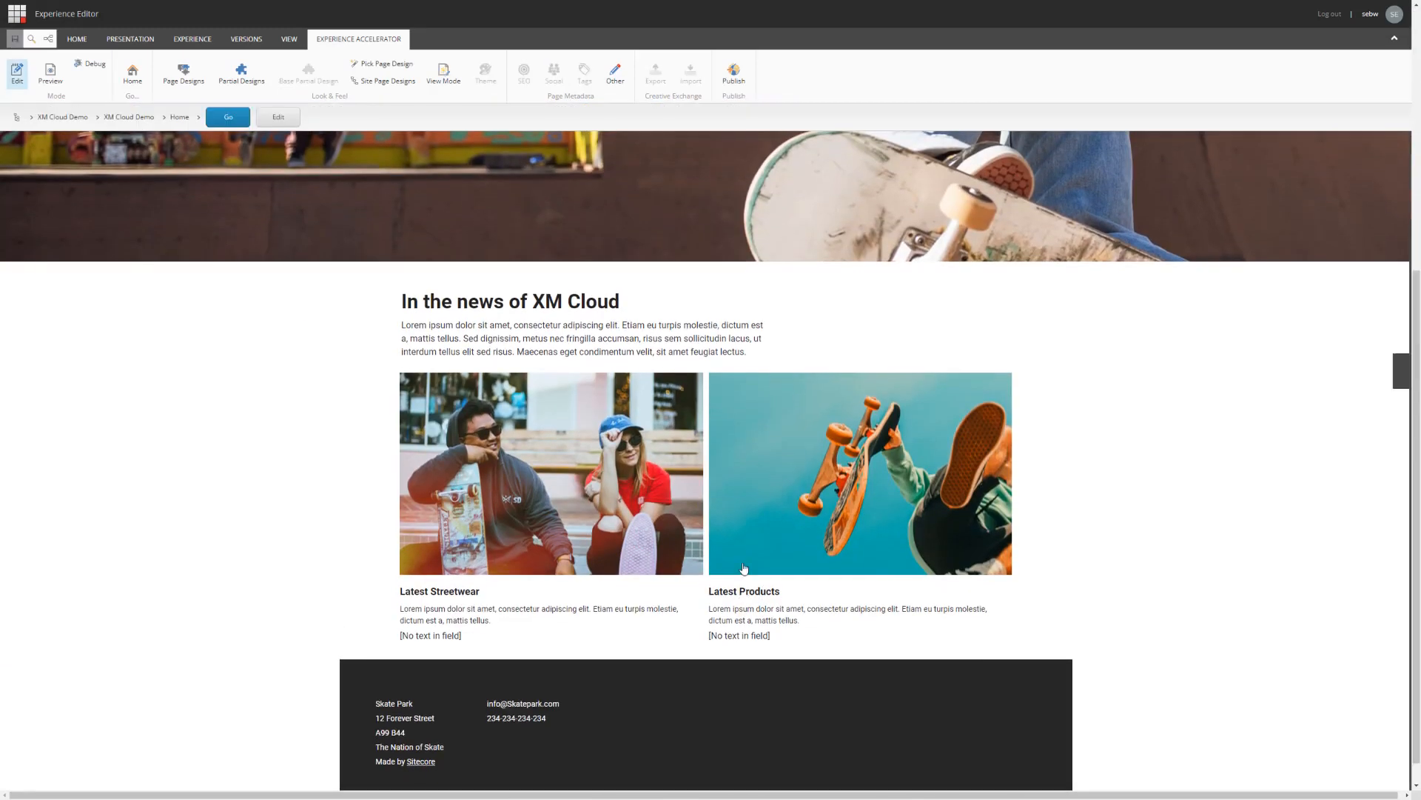
{"action": "left_click", "coordinate": [743, 591]}
{"action": "type", "text": " Composable"}
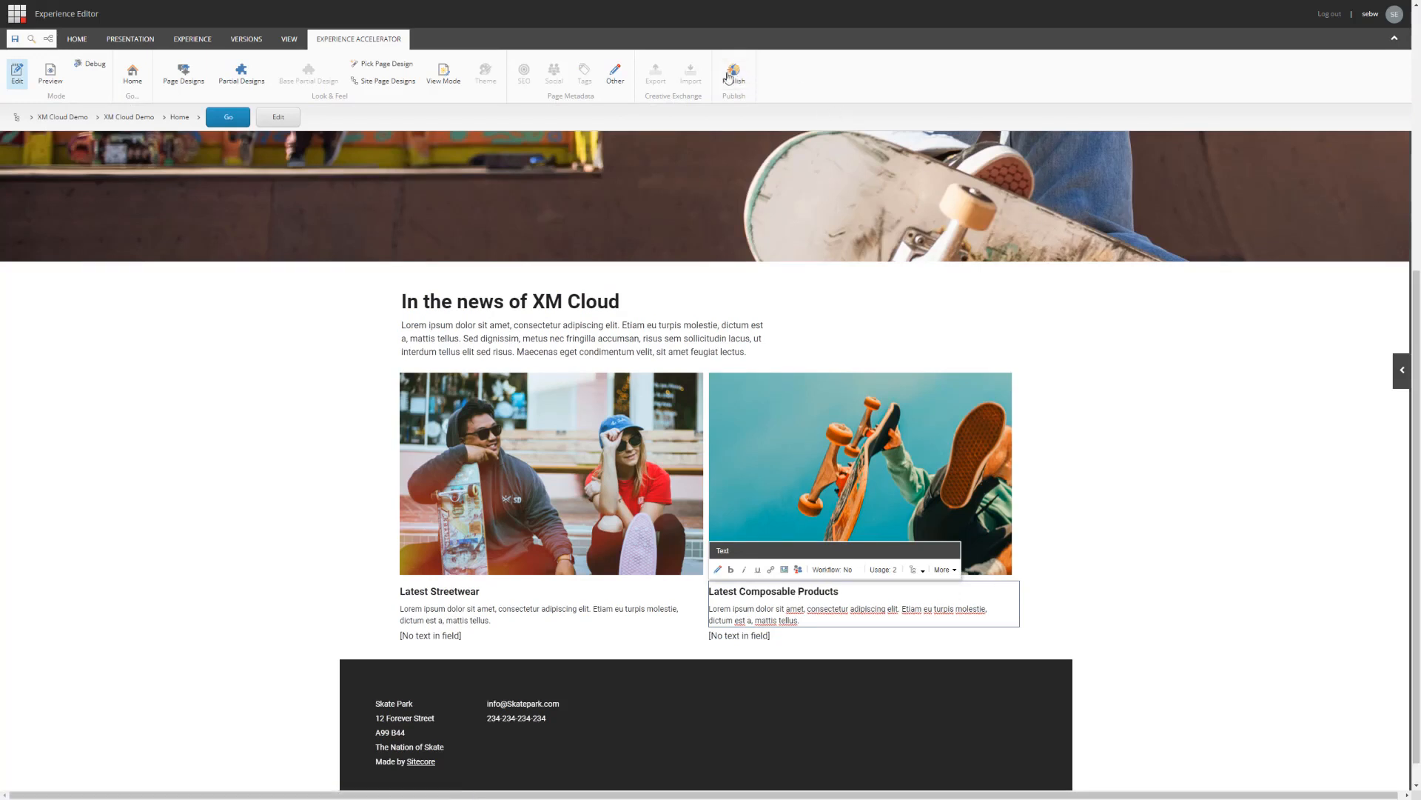
{"action": "mouse_move", "coordinate": [733, 75]}
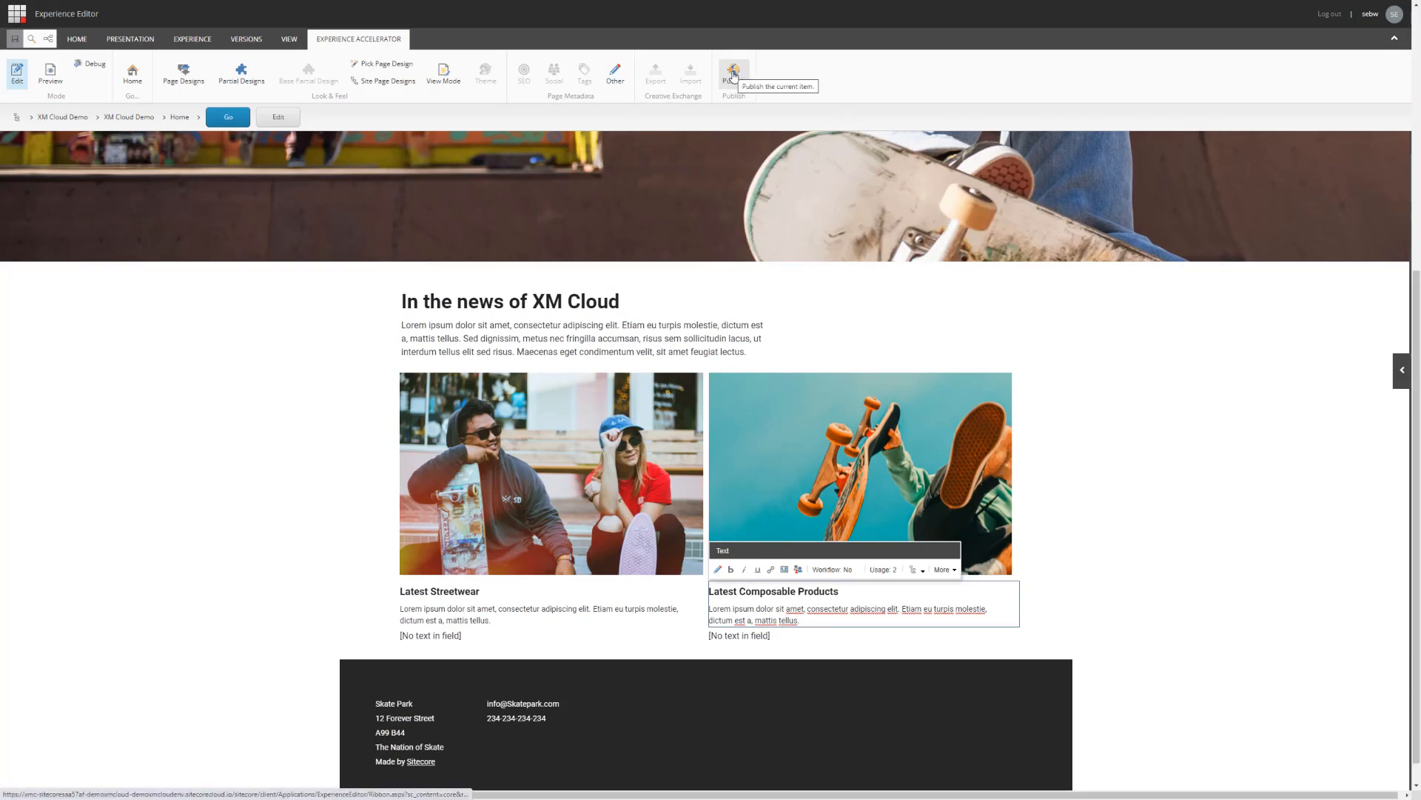
{"action": "left_click", "coordinate": [733, 74]}
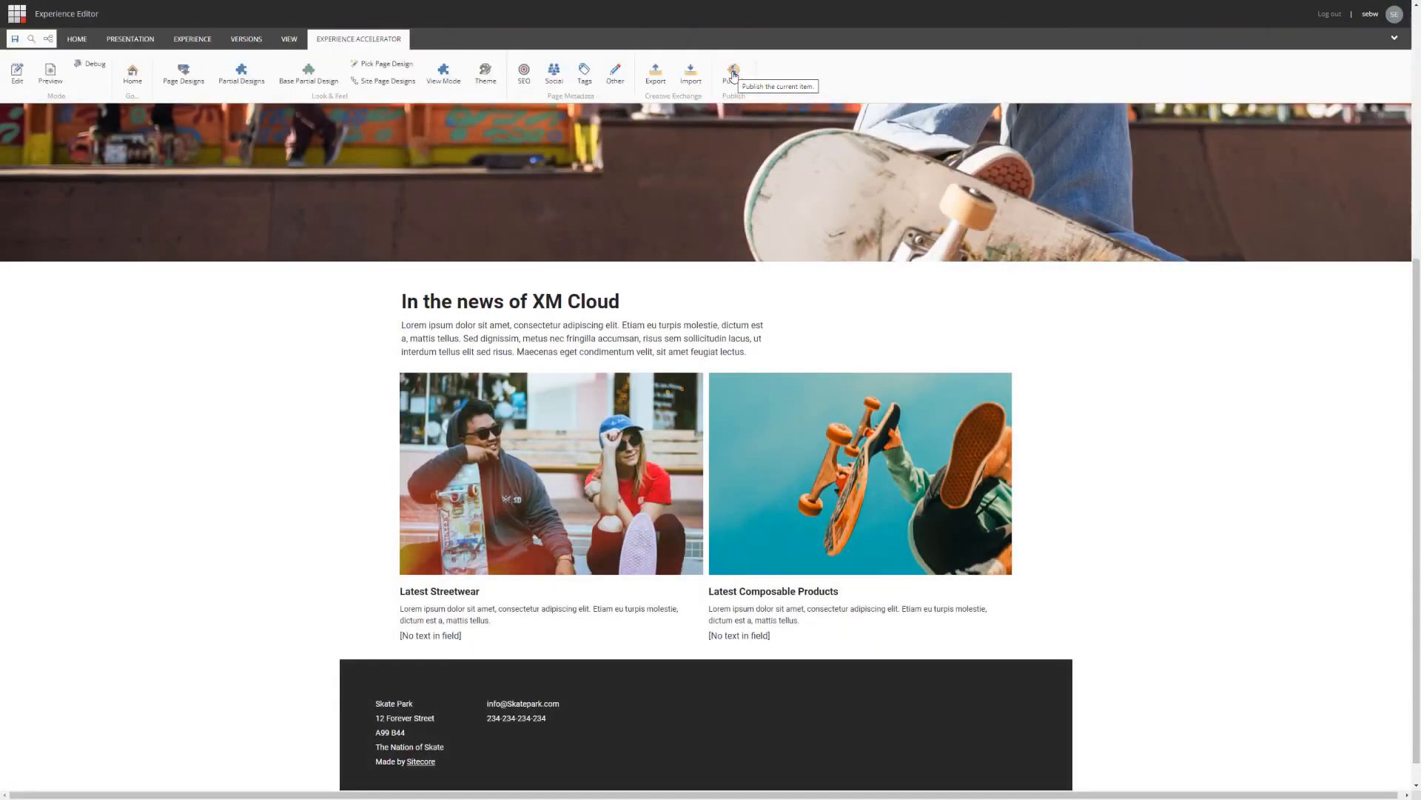
Publish the current page and related items to the Edge target and close the results.
{"action": "left_click", "coordinate": [733, 74]}
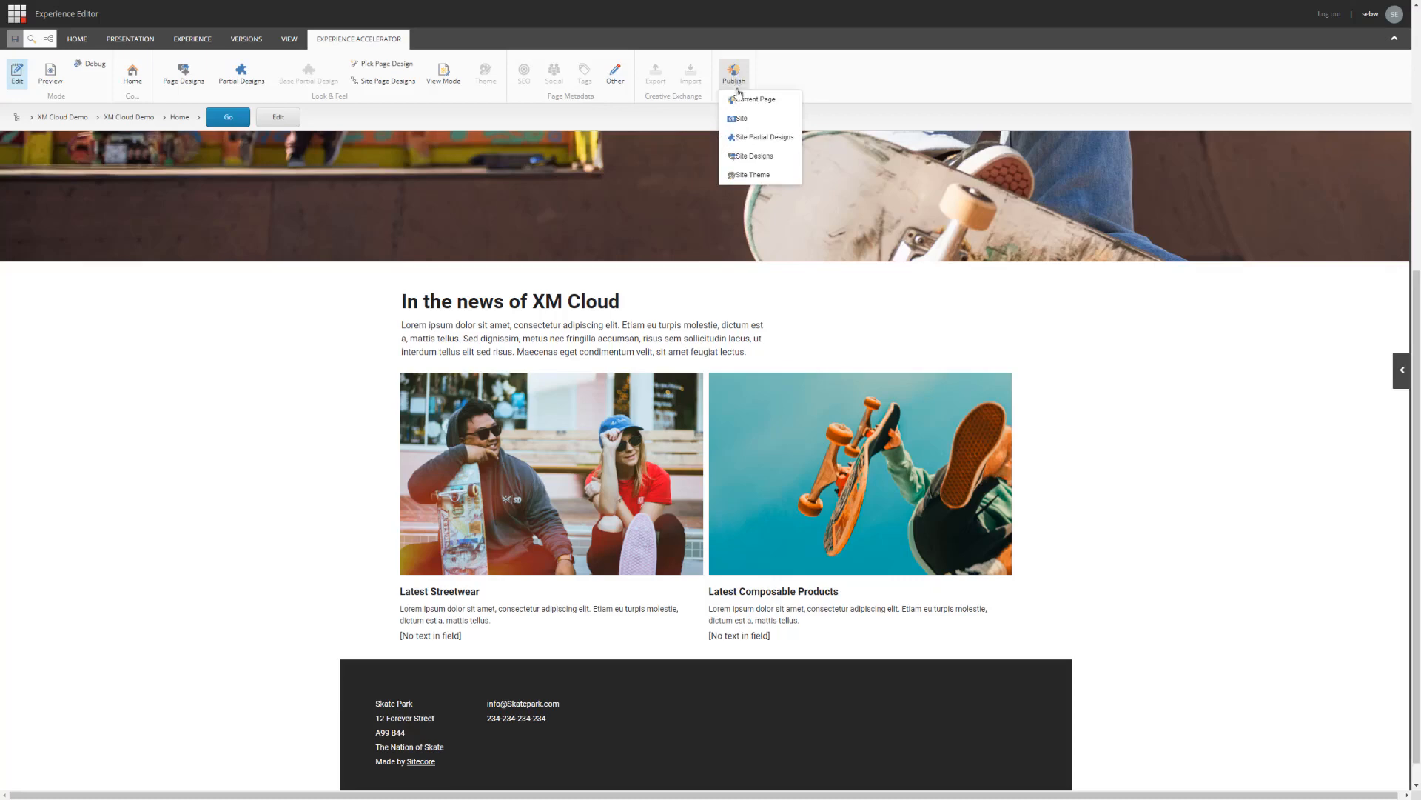
{"action": "left_click", "coordinate": [733, 75]}
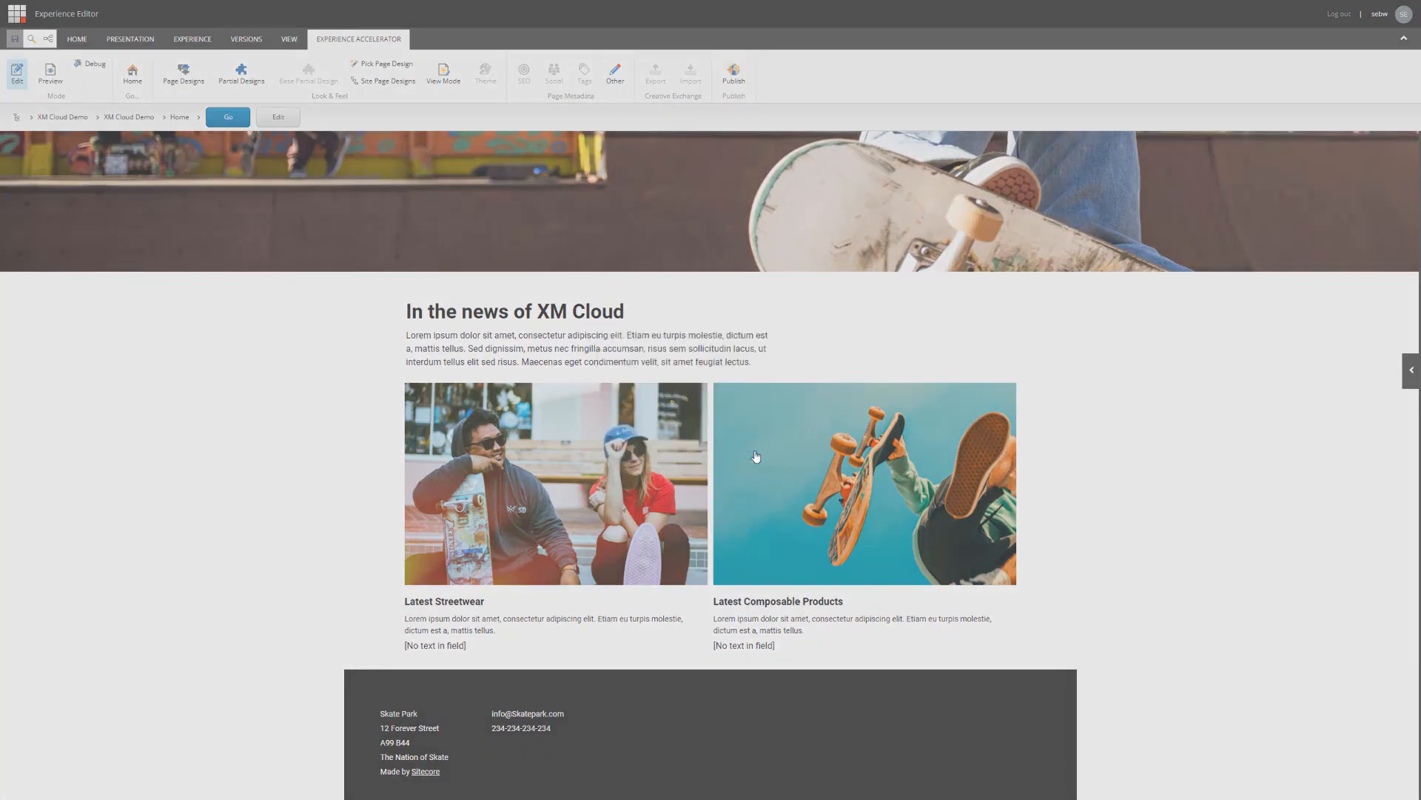
{"action": "left_click", "coordinate": [733, 75]}
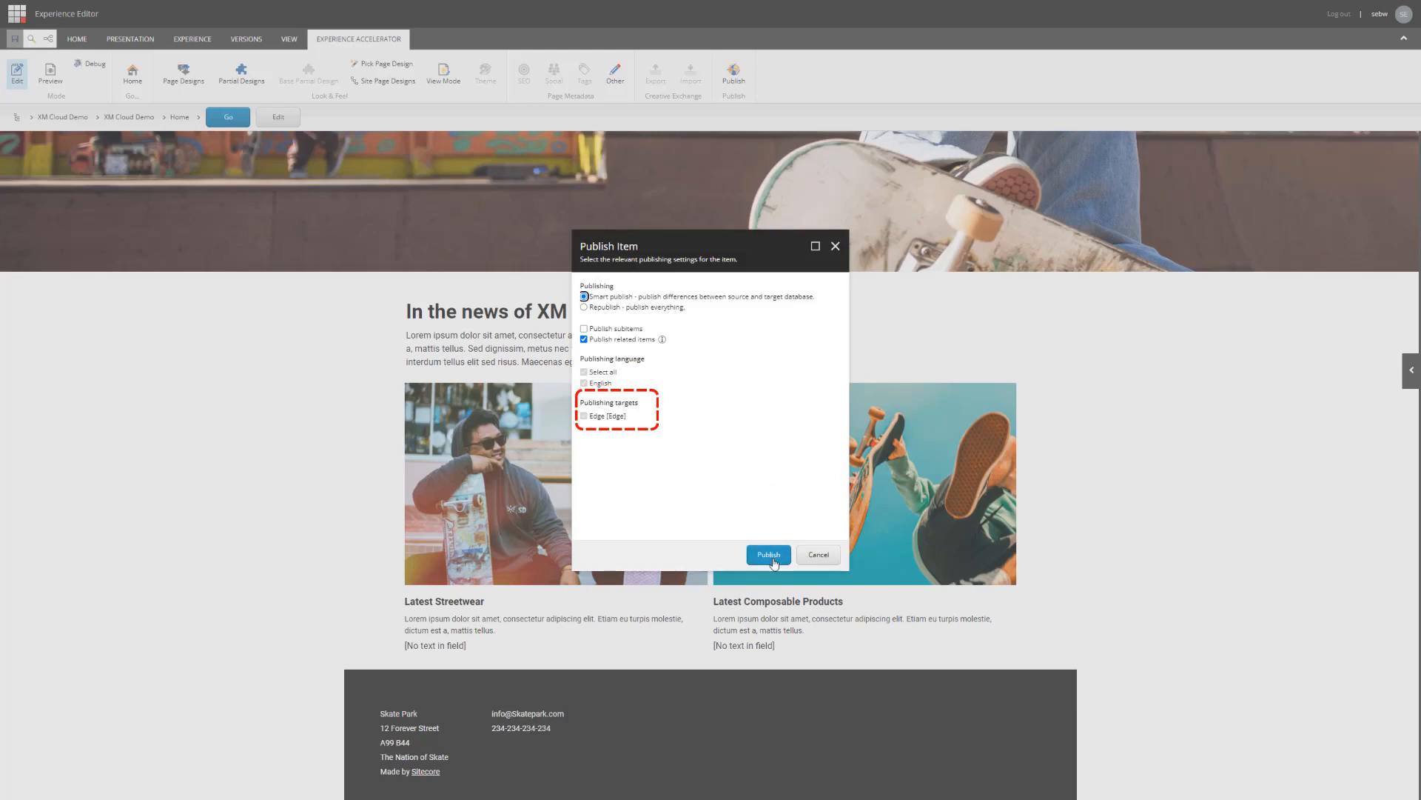
{"action": "left_click", "coordinate": [767, 554]}
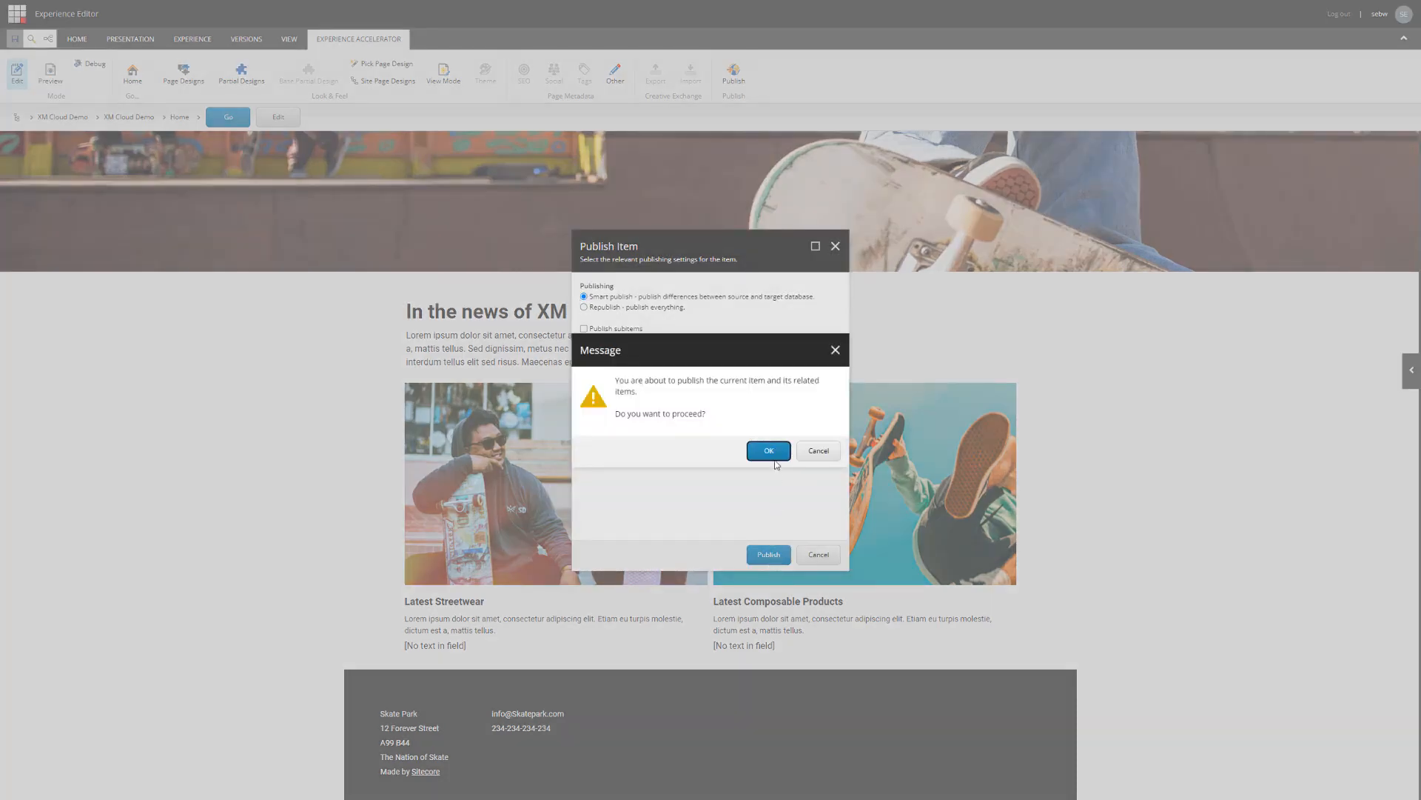
{"action": "left_click", "coordinate": [767, 450]}
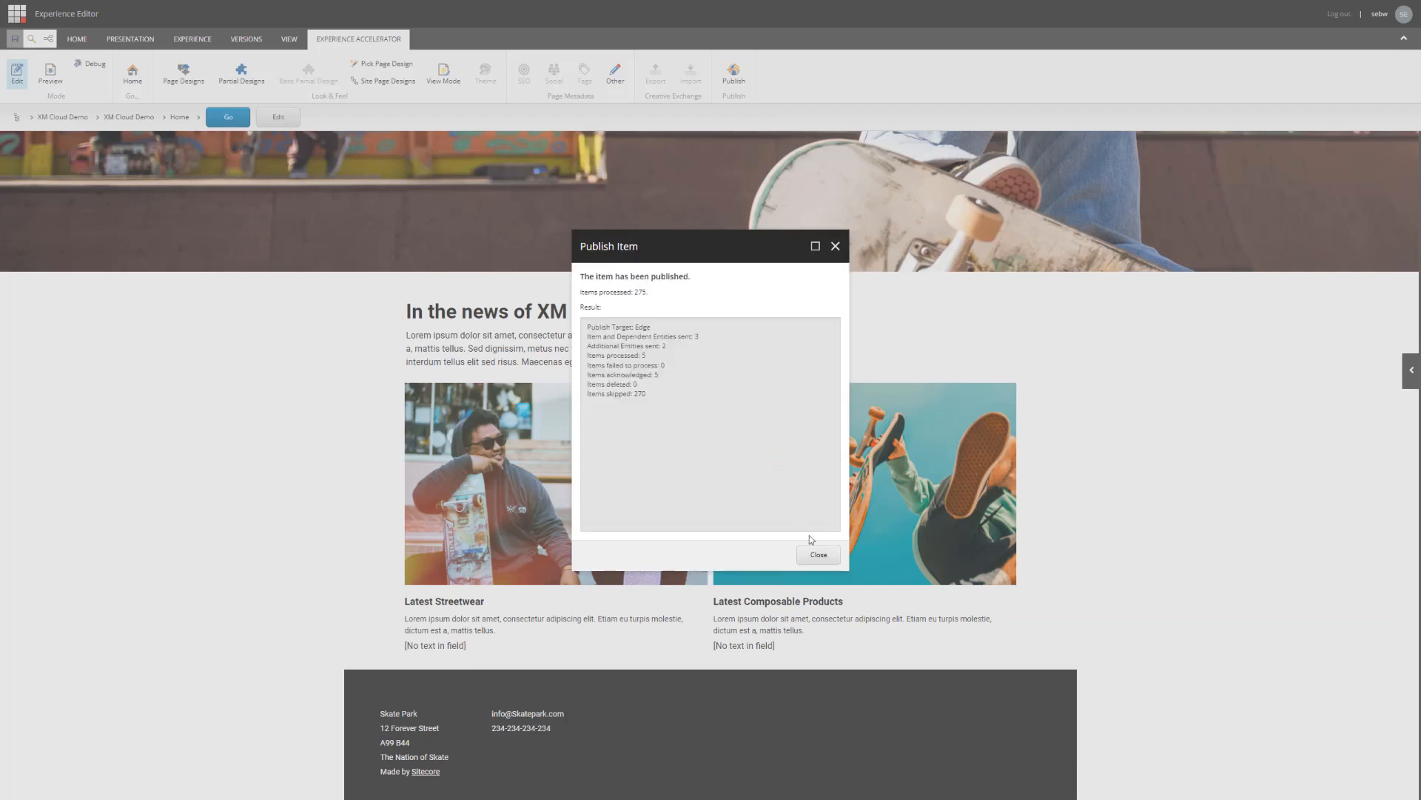
{"action": "left_click", "coordinate": [817, 553]}
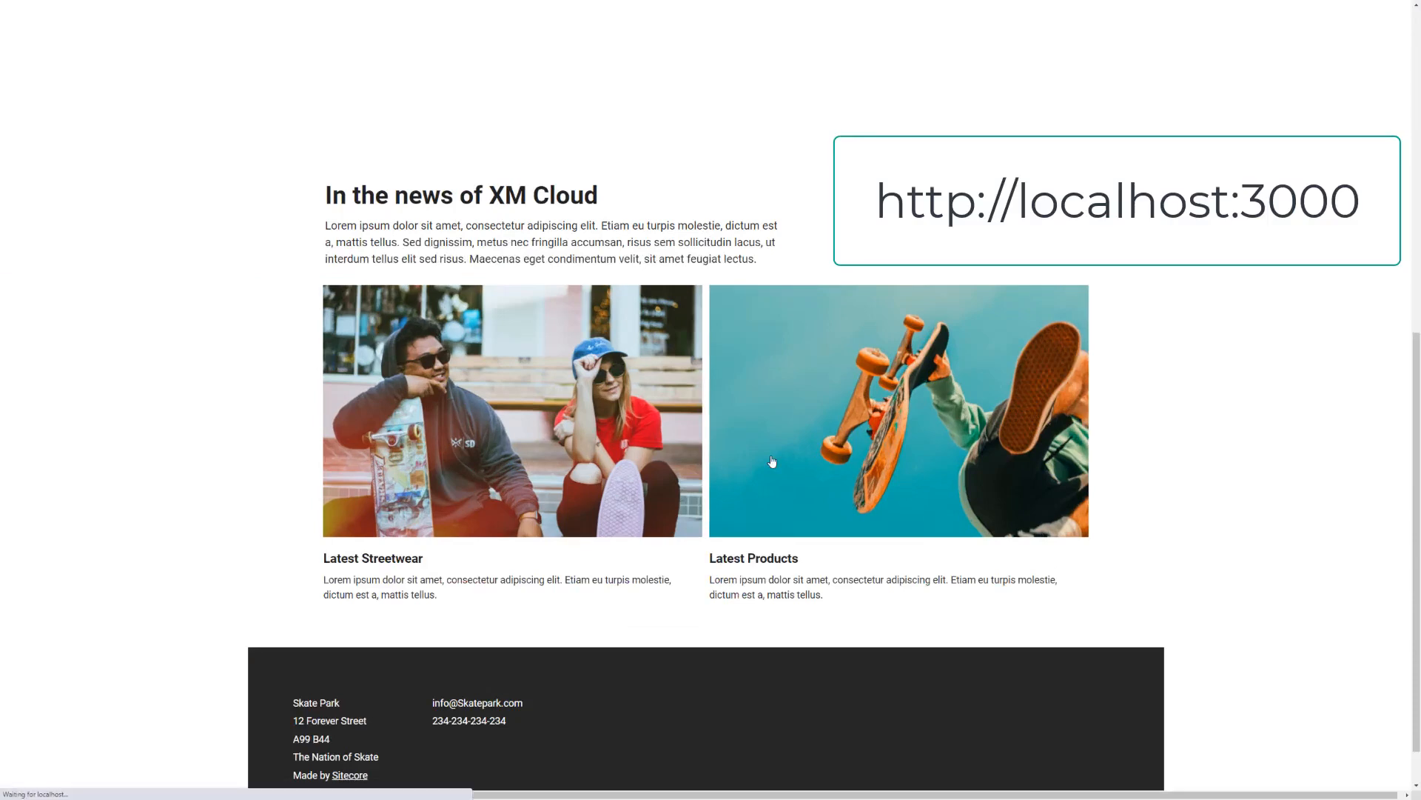
{"action": "mouse_move", "coordinate": [777, 447]}
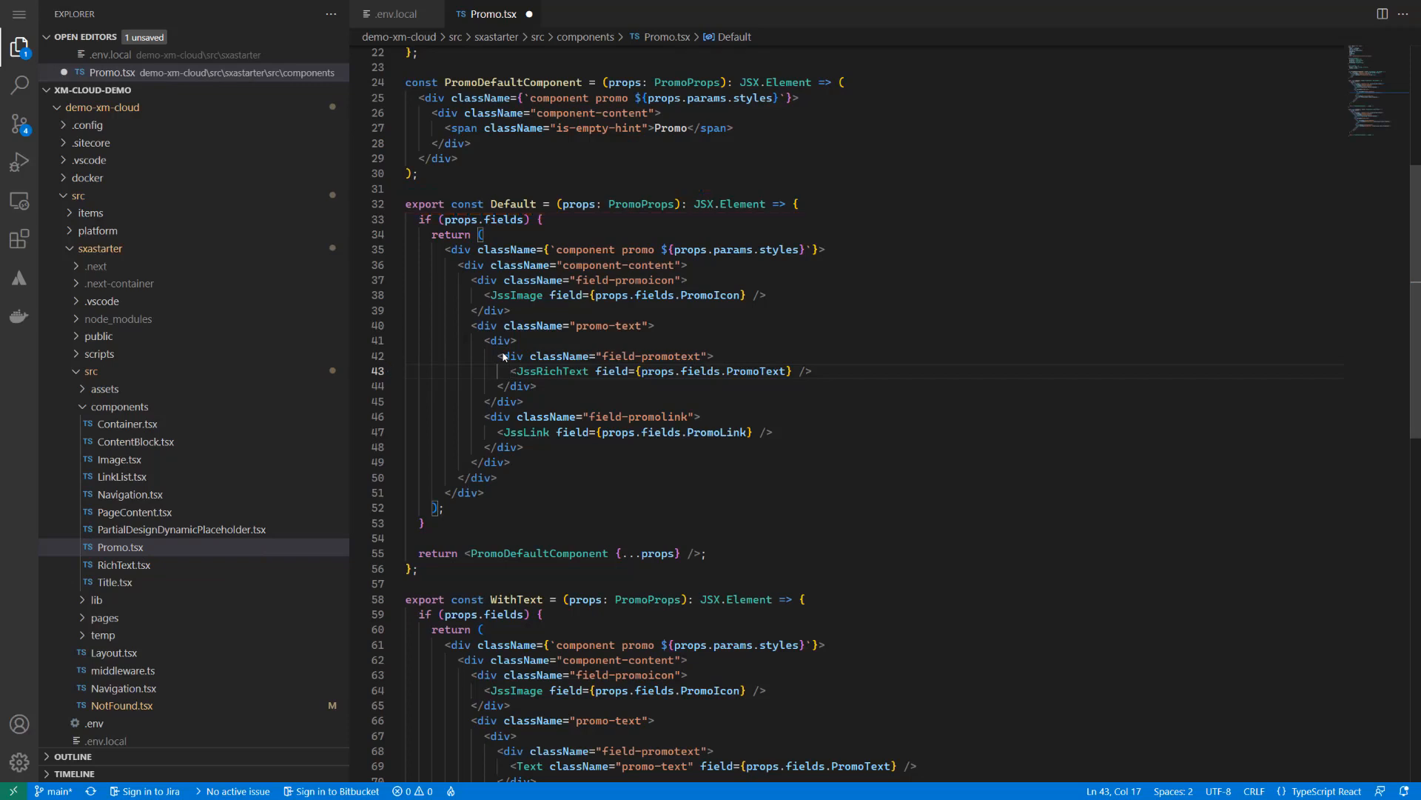
Add a Promo: label before the JssRichText element in Promo.tsx.
{"action": "type", "text": "Promo:"}
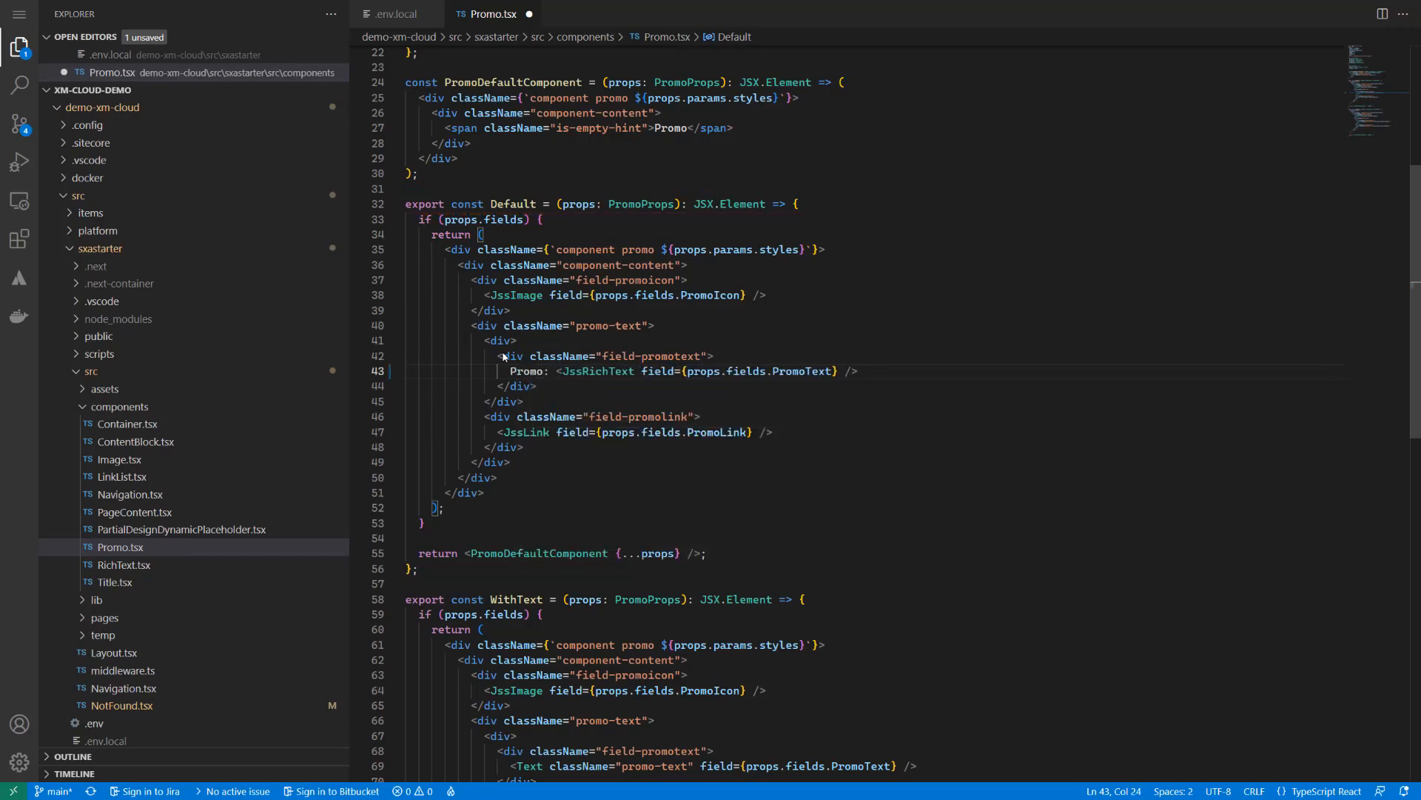